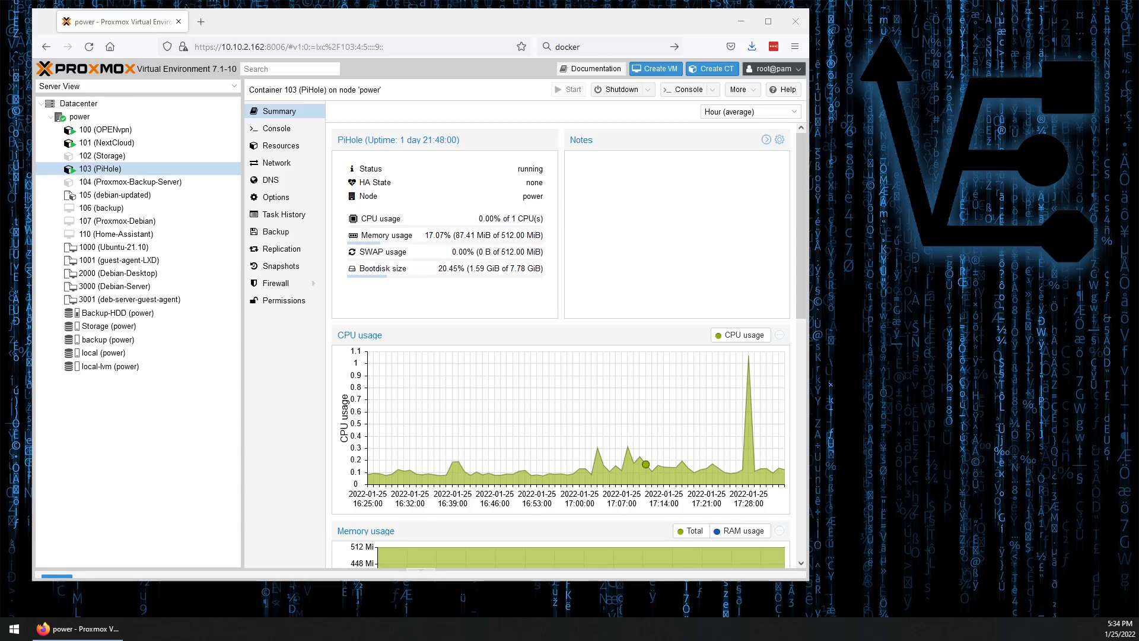
# Create container 108 'Docker' from the Debian 11 template with nesting enabled, accepting defaults.
pyautogui.click(711, 69)
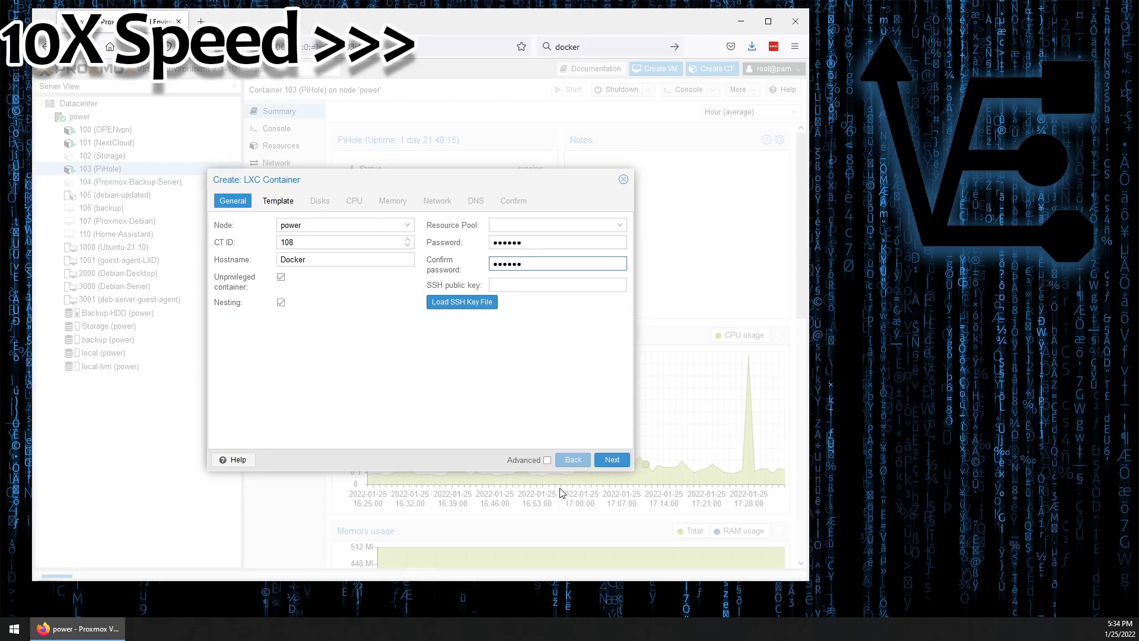
pyautogui.click(277, 200)
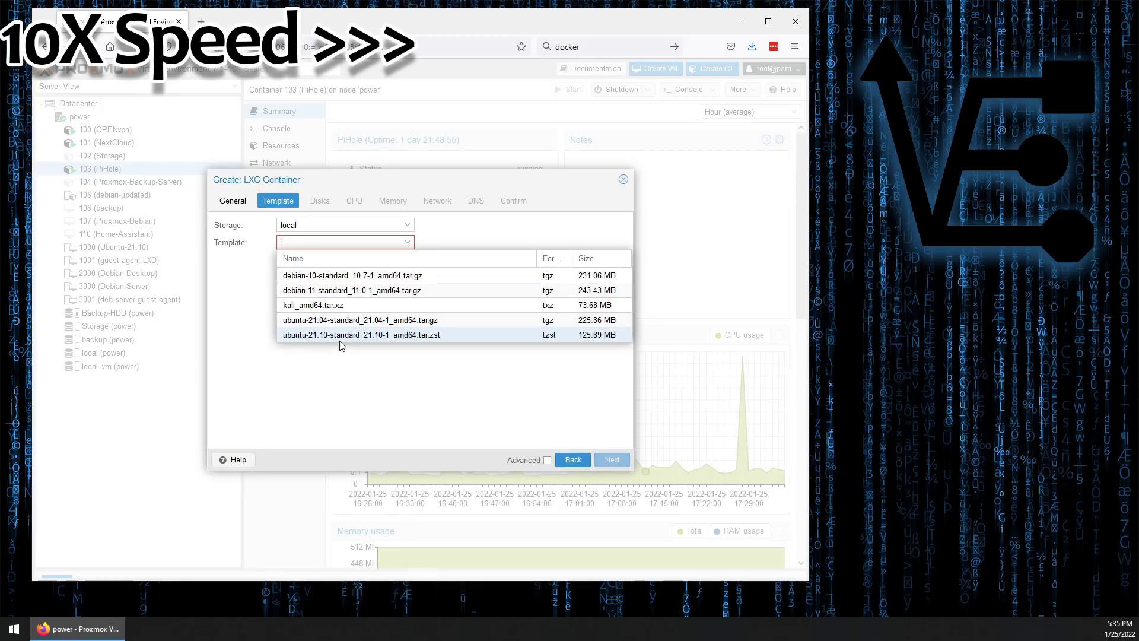
pyautogui.click(612, 459)
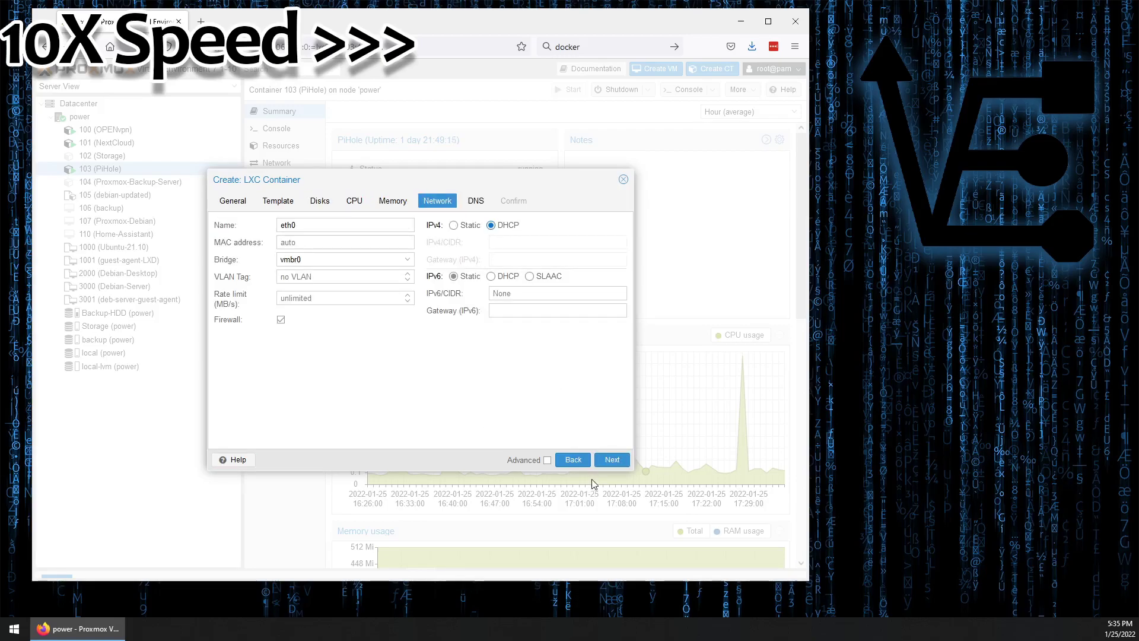
pyautogui.click(612, 459)
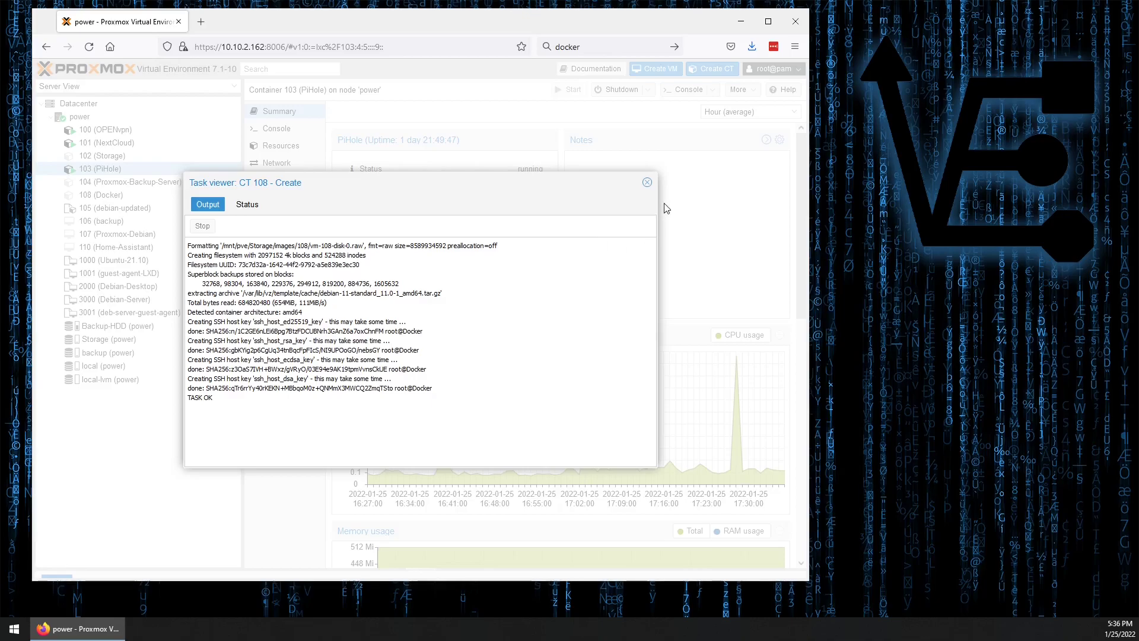
# Enable keyctl alongside nesting in container 108's Features, giving keyctl=1,nesting=1.
pyautogui.click(645, 183)
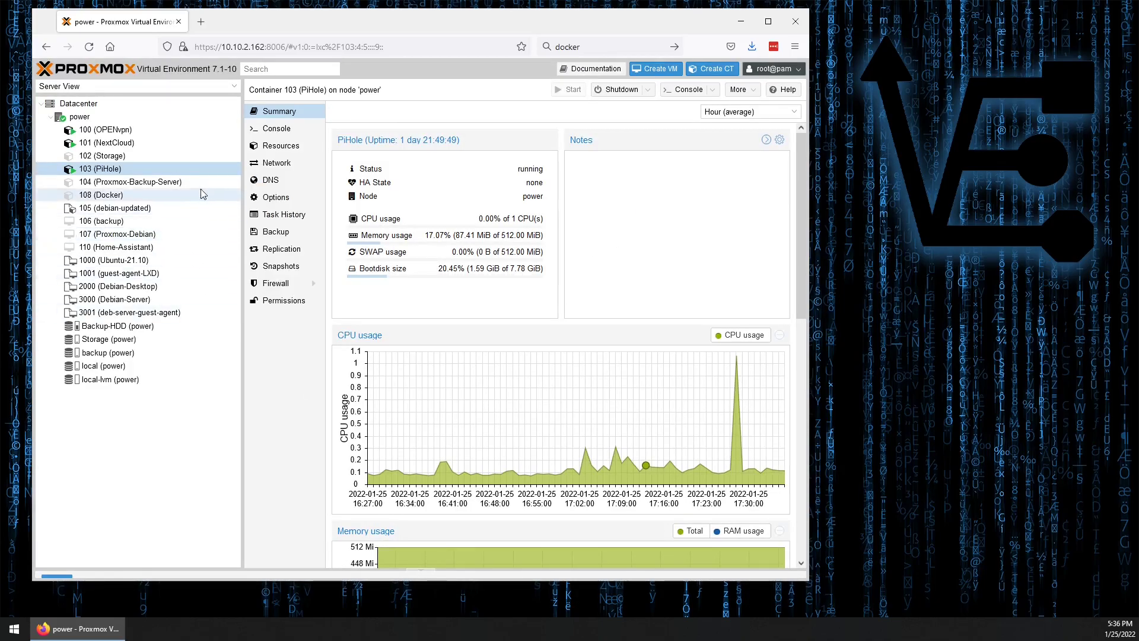
pyautogui.click(101, 195)
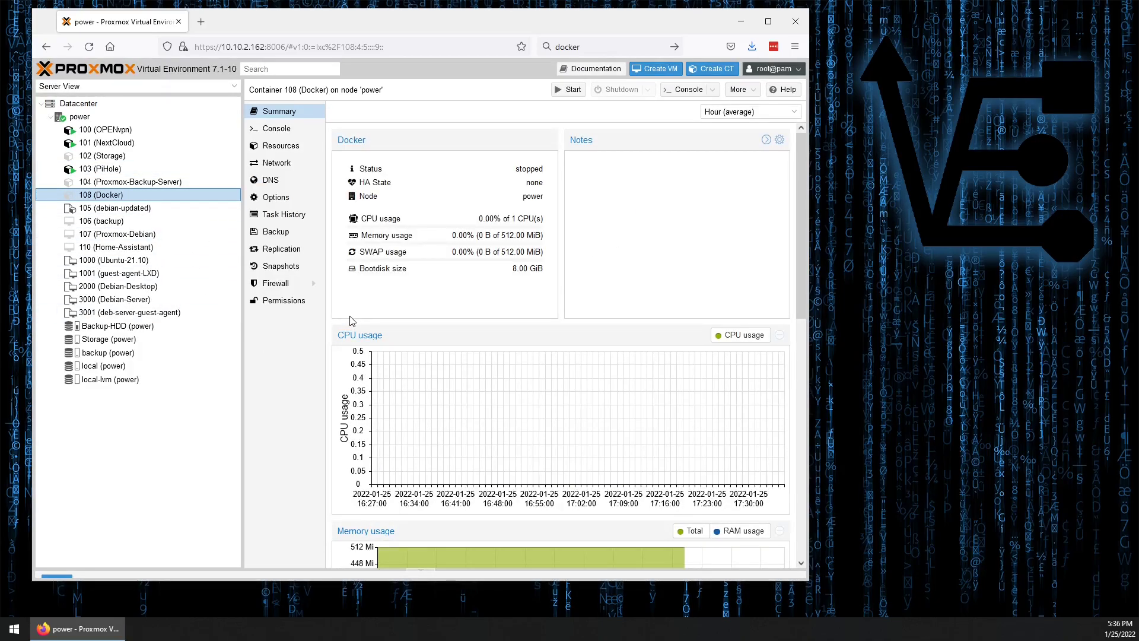
pyautogui.click(277, 197)
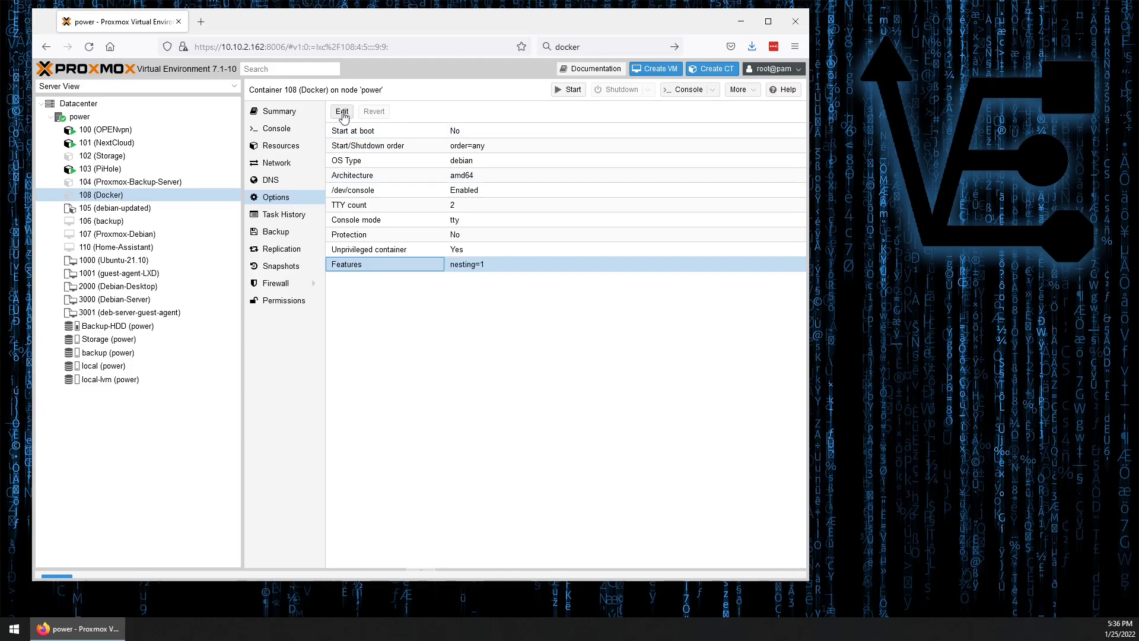
pyautogui.click(342, 112)
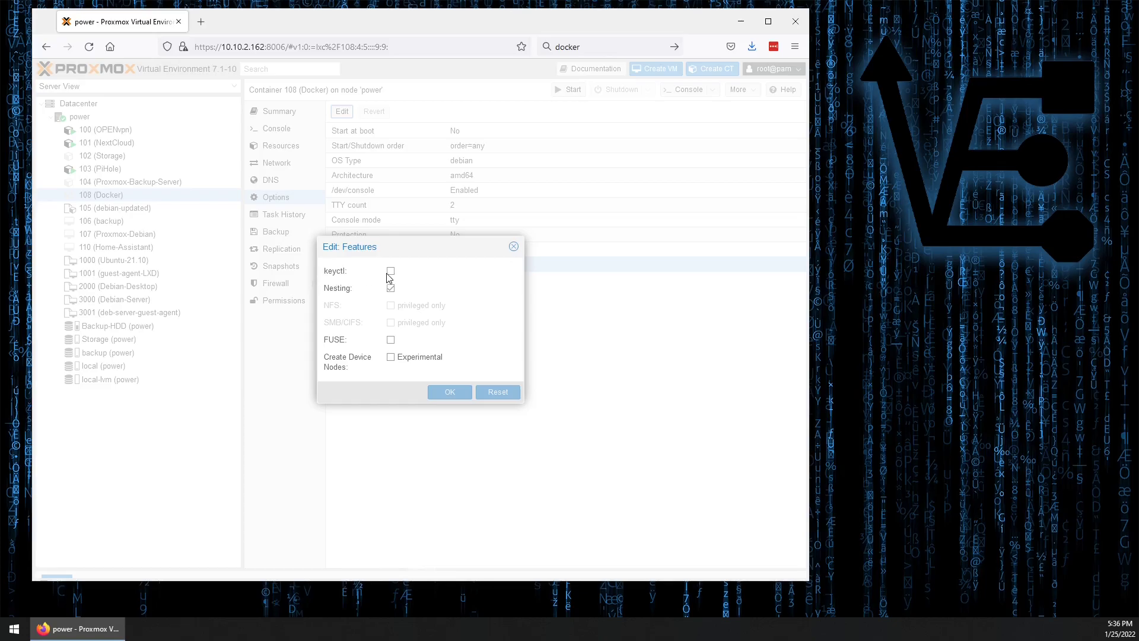
pyautogui.click(448, 391)
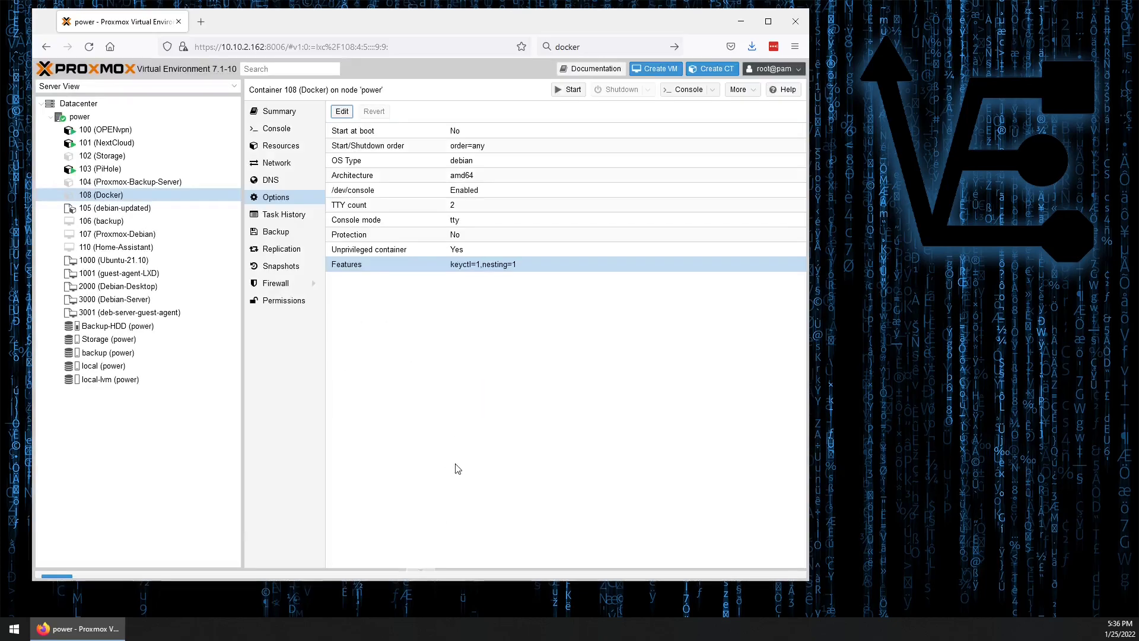
pyautogui.moveTo(452, 413)
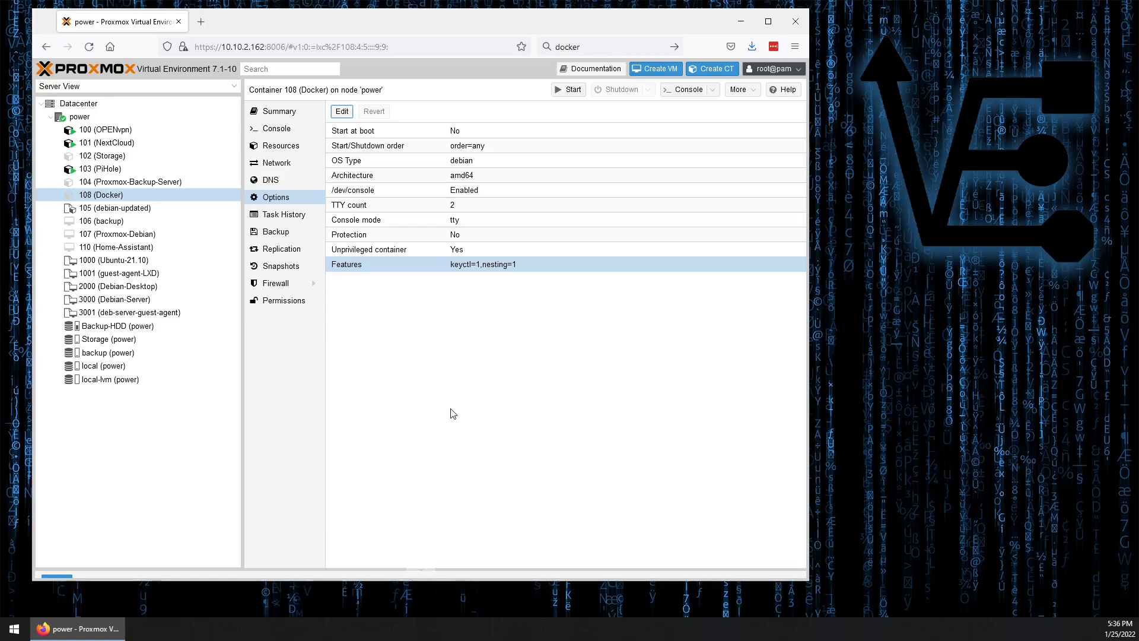
pyautogui.moveTo(572, 89)
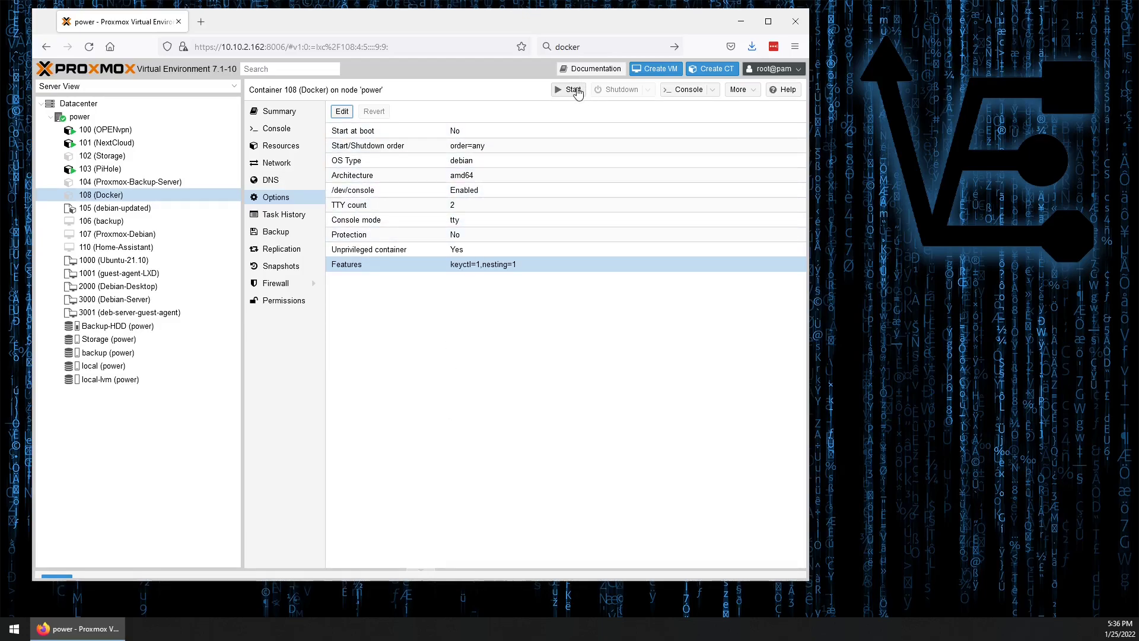
# Start the Docker container and log in as root through its console.
pyautogui.click(570, 89)
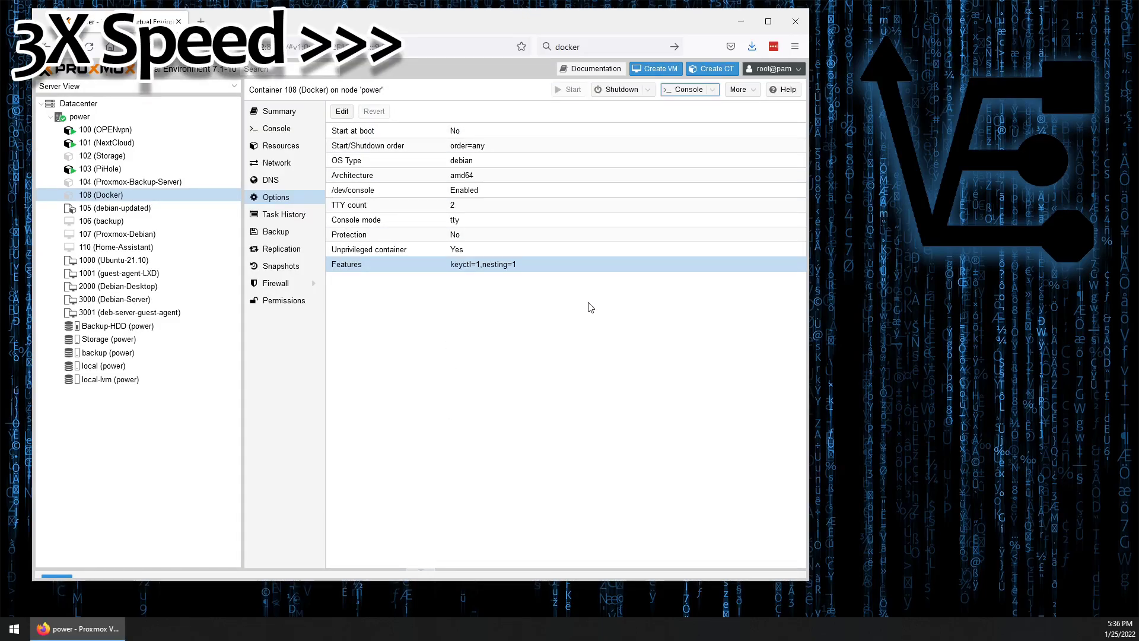
pyautogui.click(684, 89)
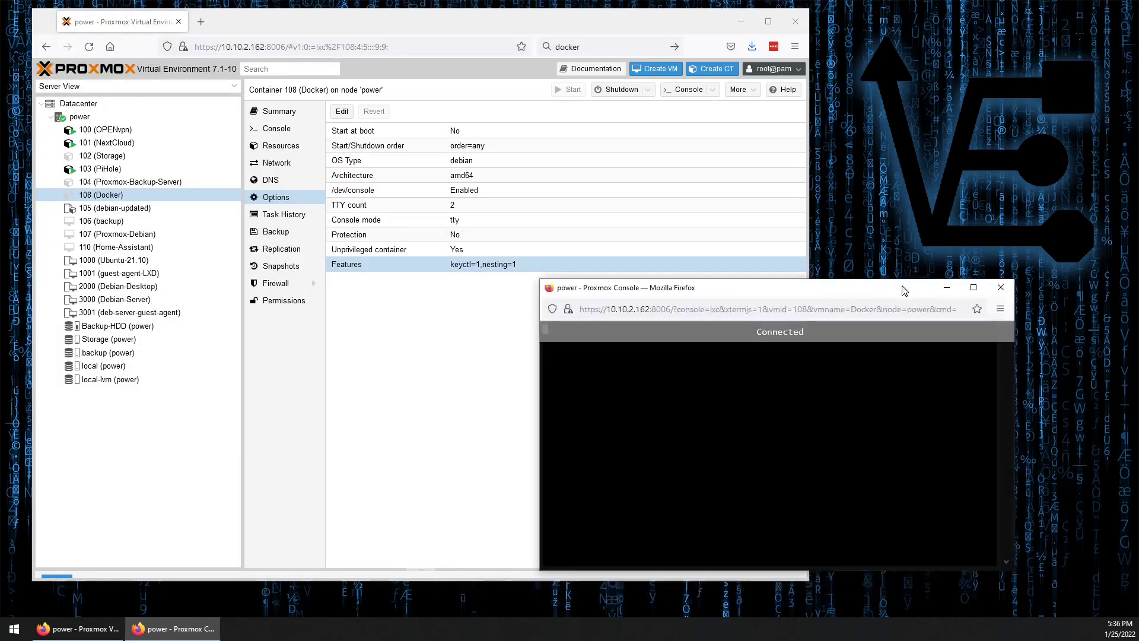
pyautogui.click(279, 112)
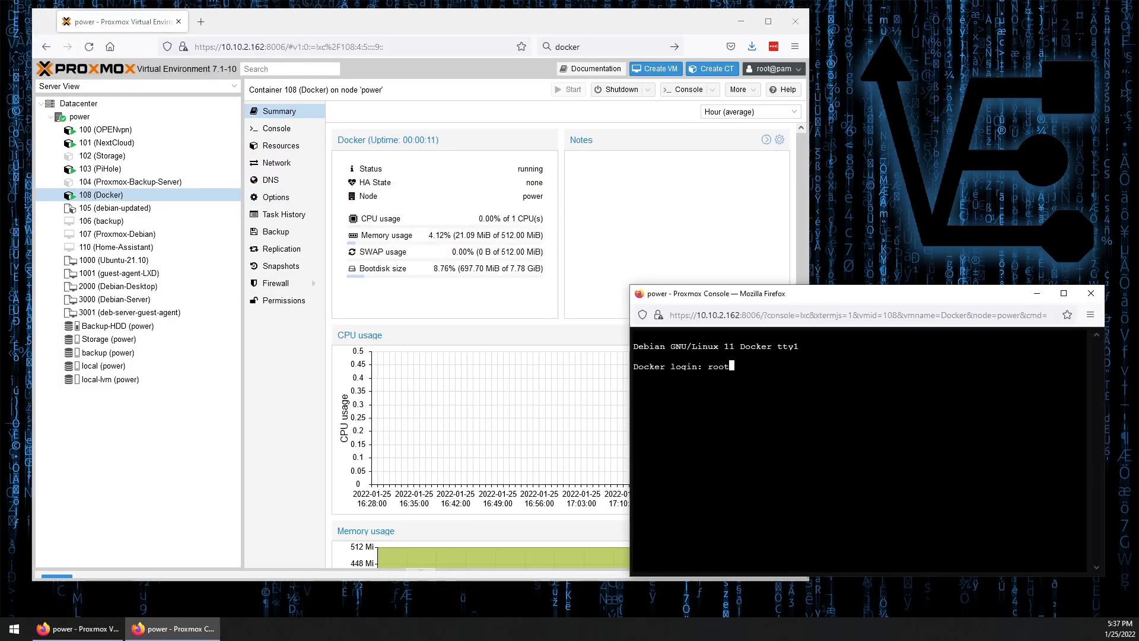
pyautogui.press('Return')
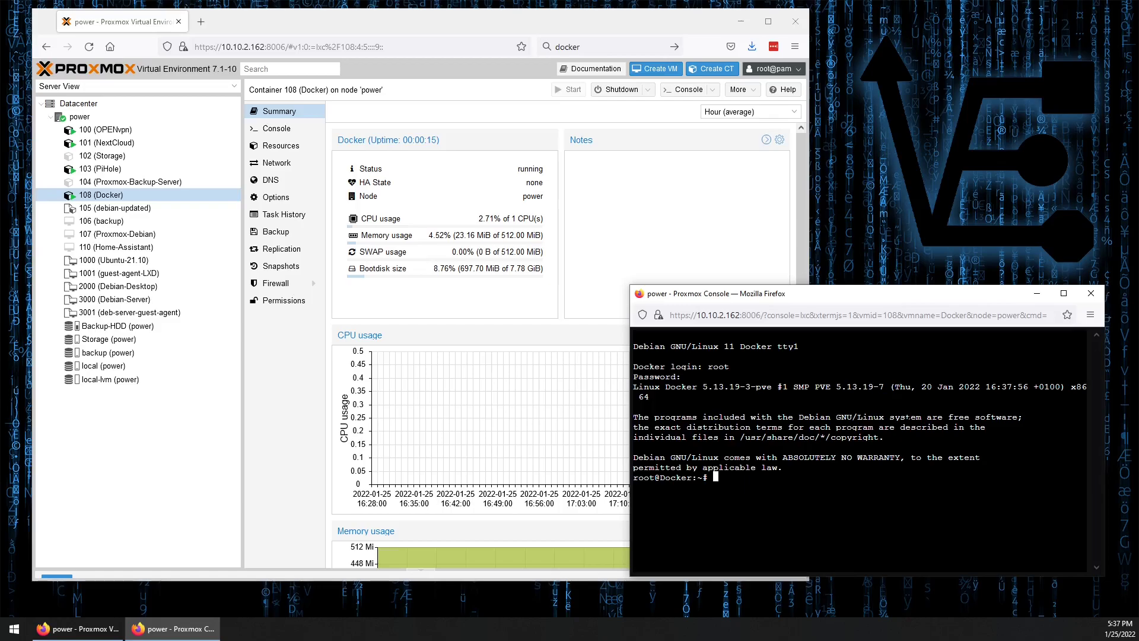
pyautogui.write('a')
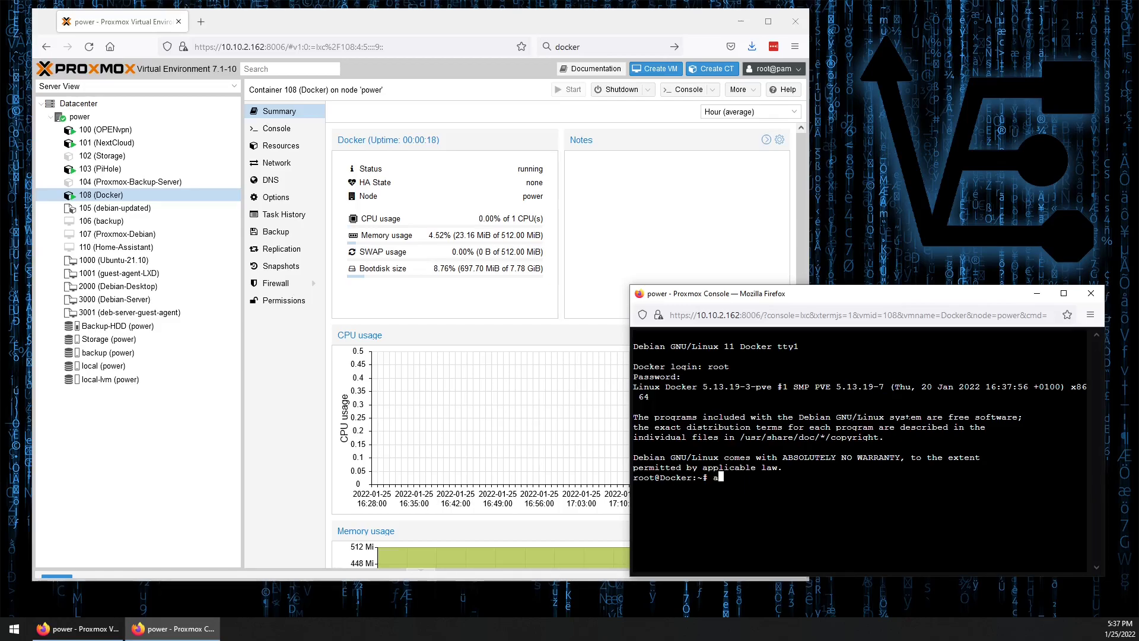
# Run apt update and upgrade, then install ca-certificates, curl, gnupg and lsb-release.
pyautogui.write('pt upd')
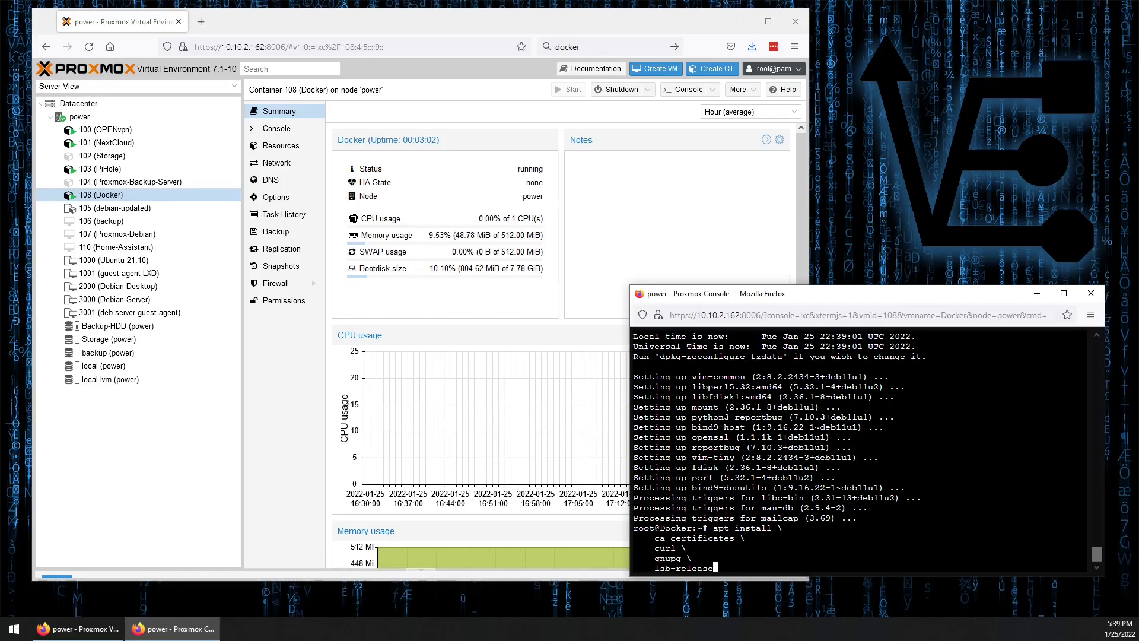
pyautogui.write('-y')
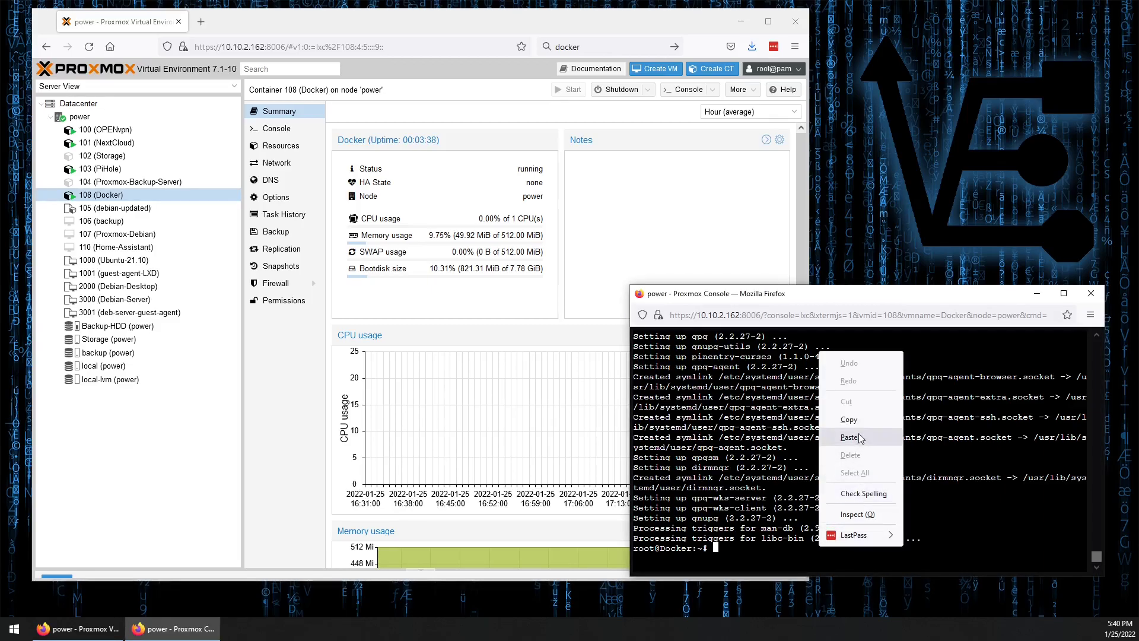
# Add Docker's GPG key and repository, then refresh package lists from download.docker.com.
pyautogui.click(849, 437)
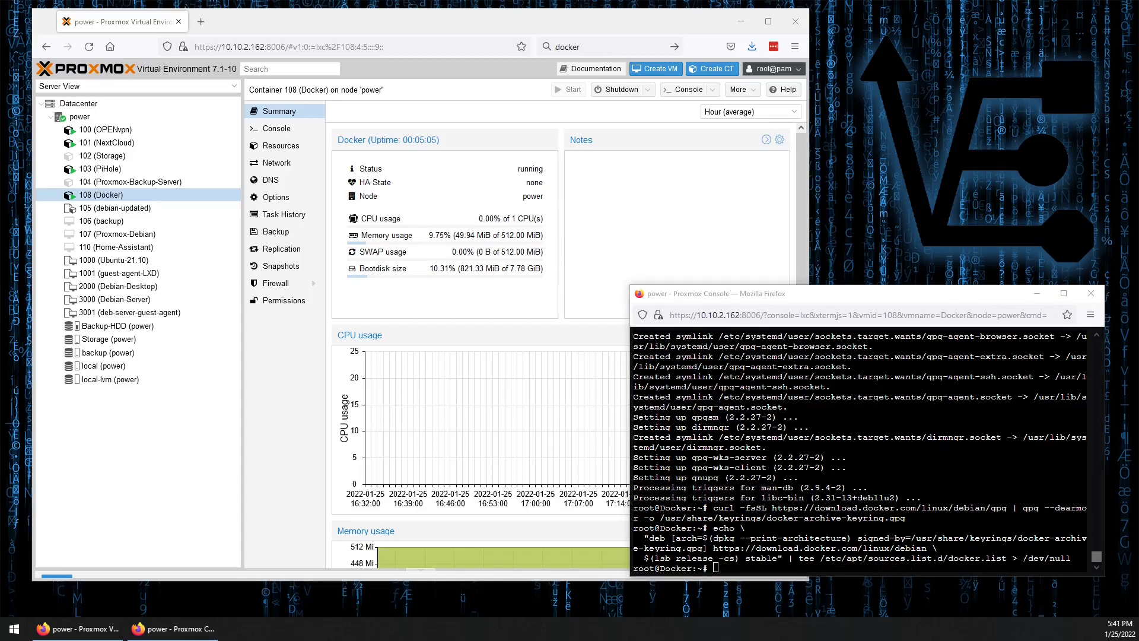
pyautogui.write('apt update')
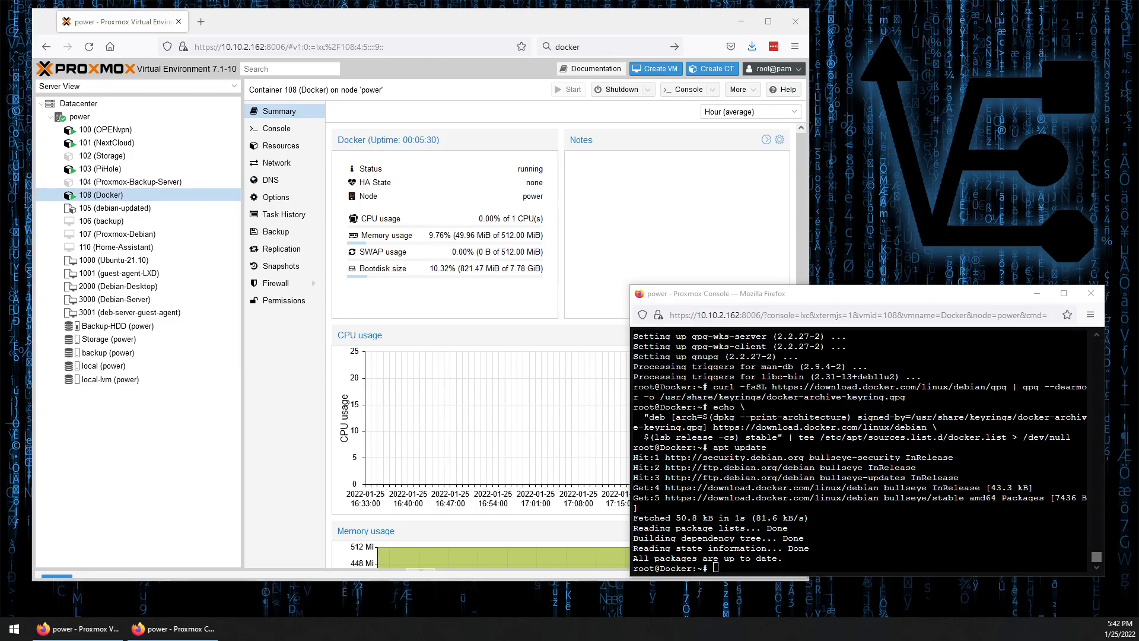
# Install docker-ce, docker-ce-cli and containerd.io inside the container.
pyautogui.rightClick(821, 428)
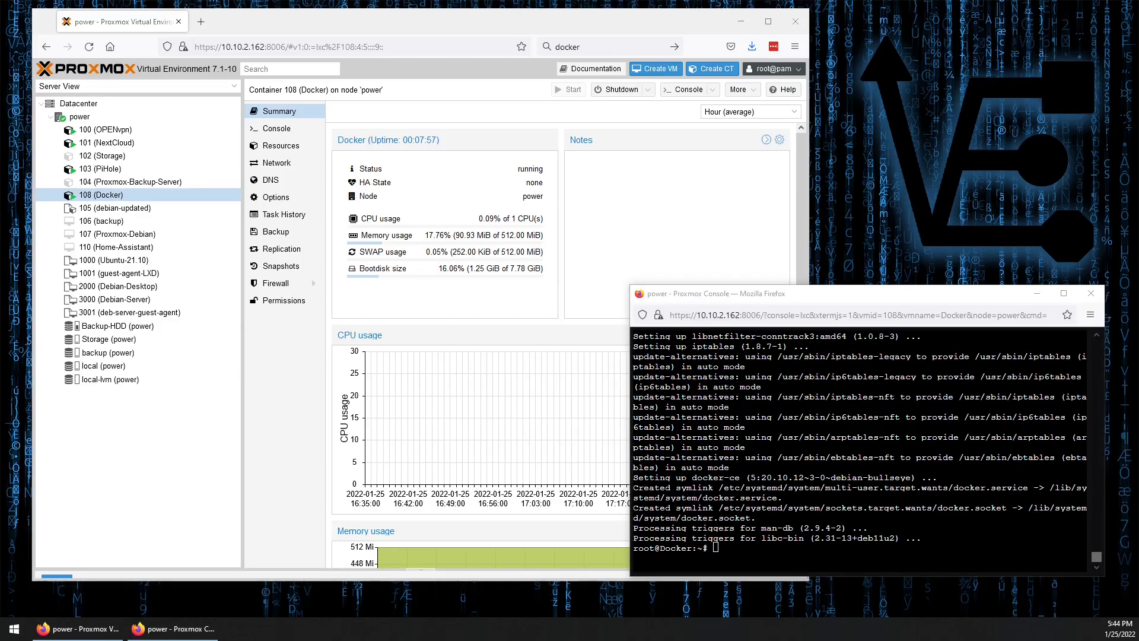
# Run 'docker run hello-world' and get the hello-world confirmation message.
pyautogui.write('docker run hello-world')
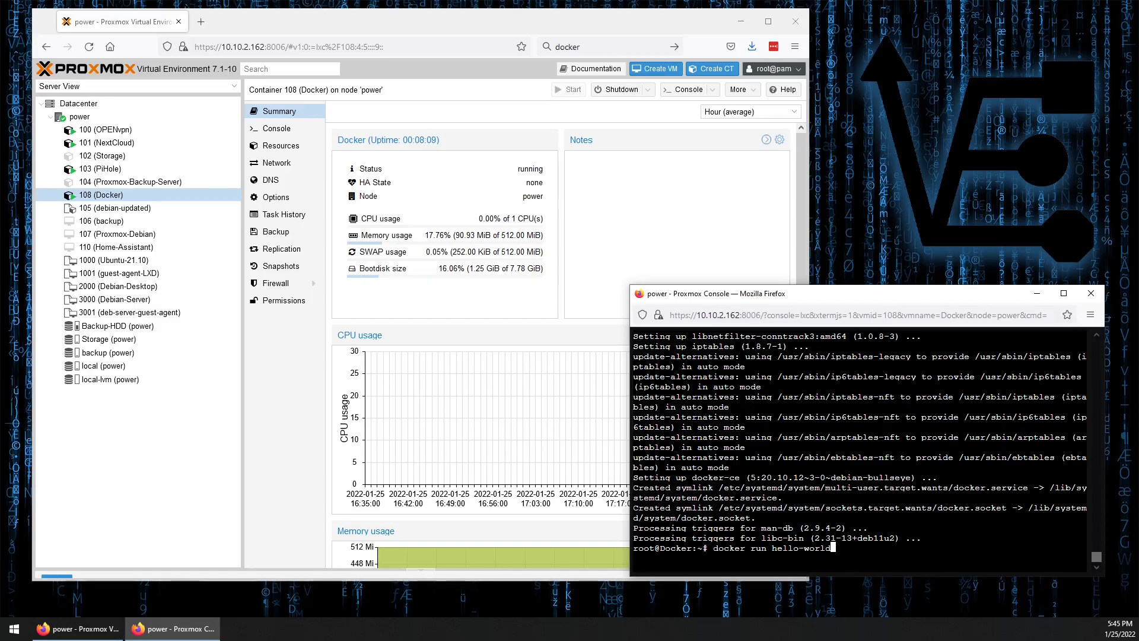
pyautogui.press('Return')
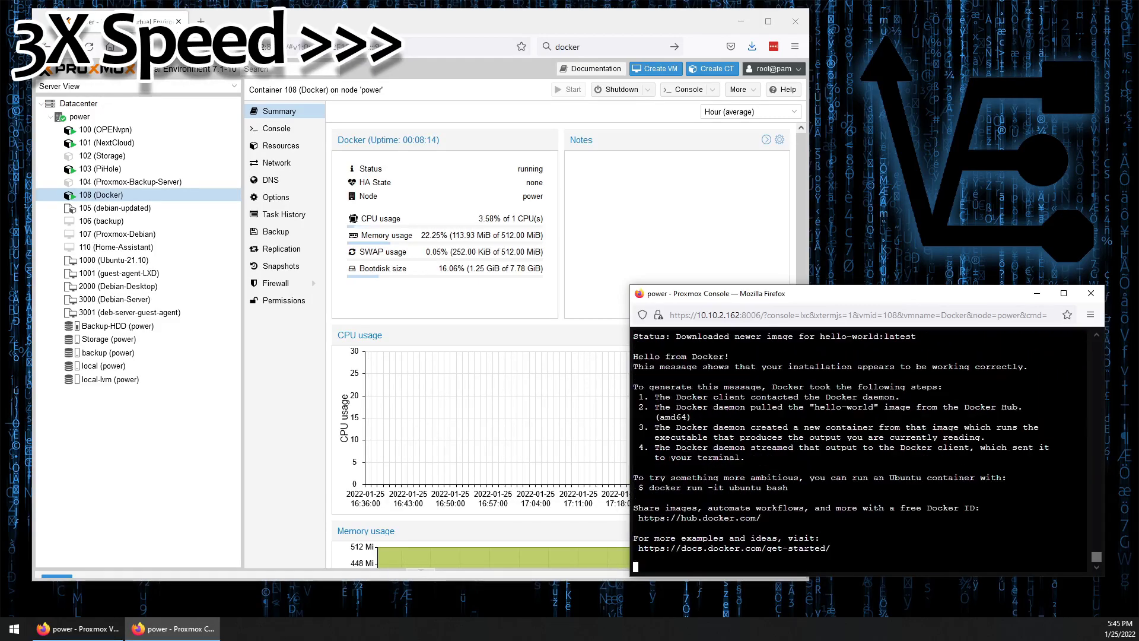